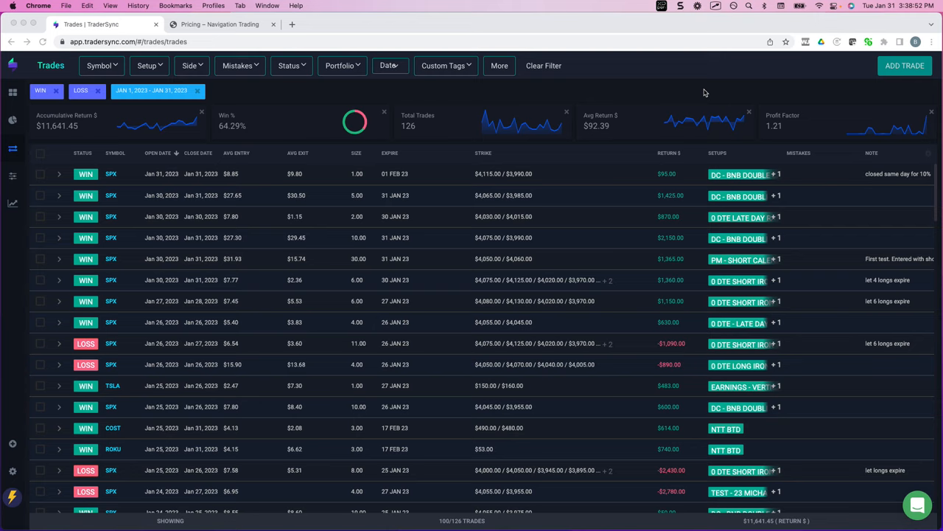
{"action": "mouse_move", "coordinate": [56, 139]}
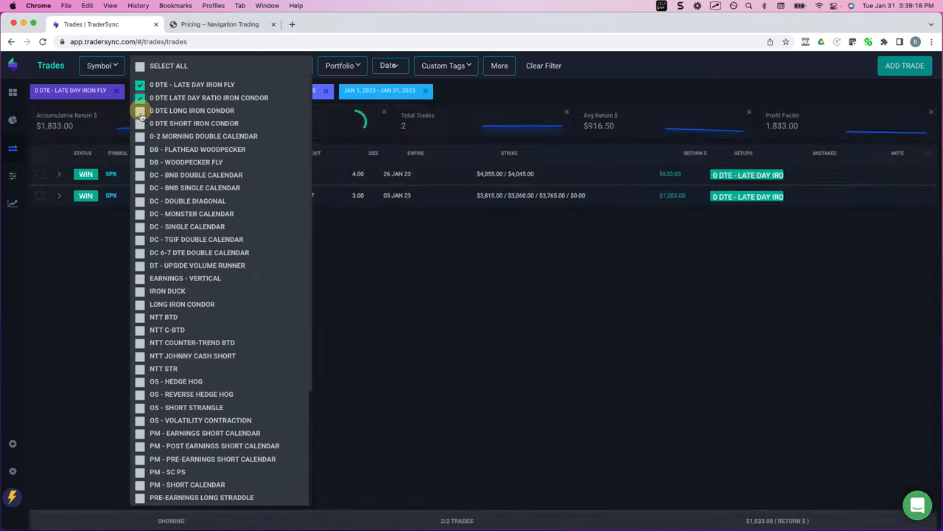
Filter by all five 0 DTE setups and review the 39 trades totaling $7,855.
{"action": "left_click", "coordinate": [140, 135]}
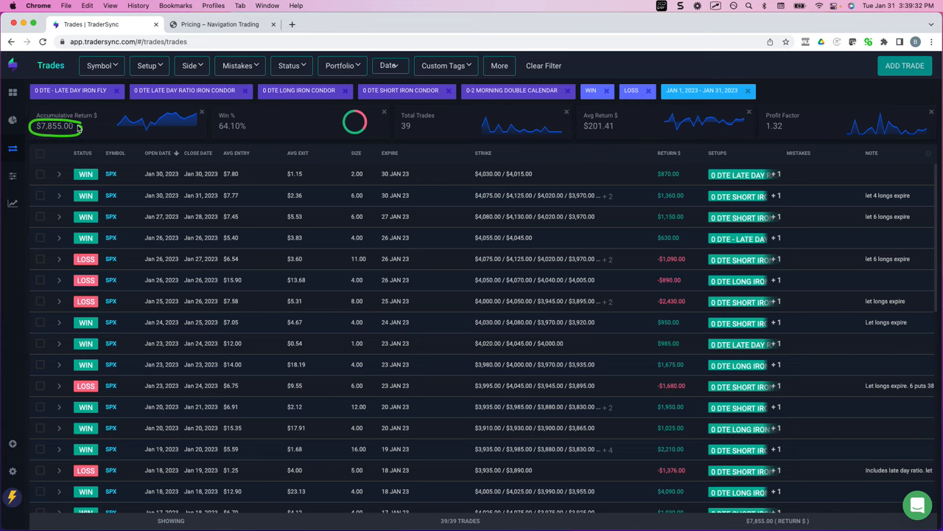
{"action": "mouse_move", "coordinate": [501, 280]}
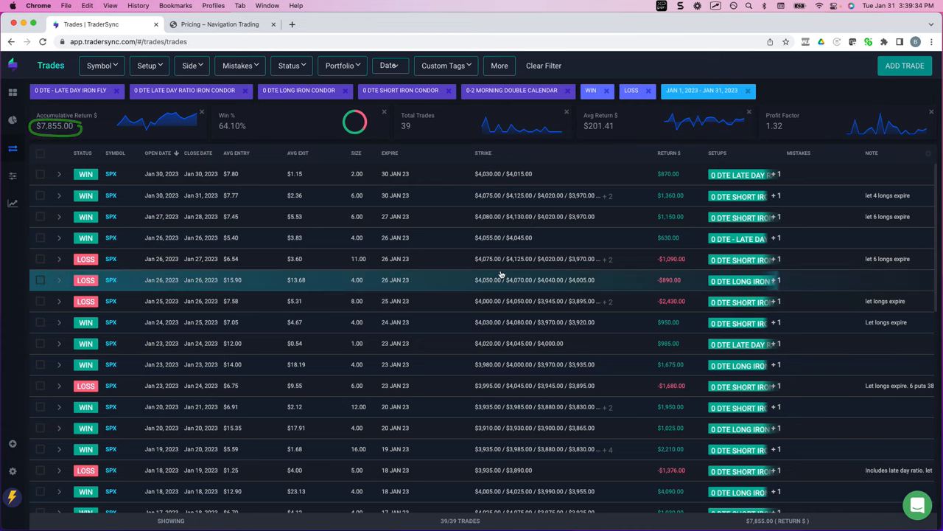
{"action": "scroll", "scroll_direction": "down", "scroll_amount": 3}
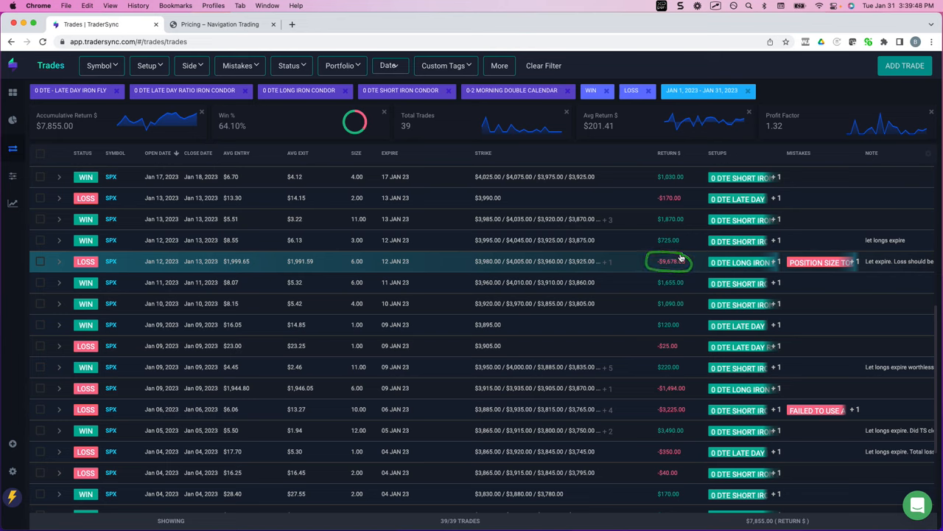
{"action": "mouse_move", "coordinate": [817, 410]}
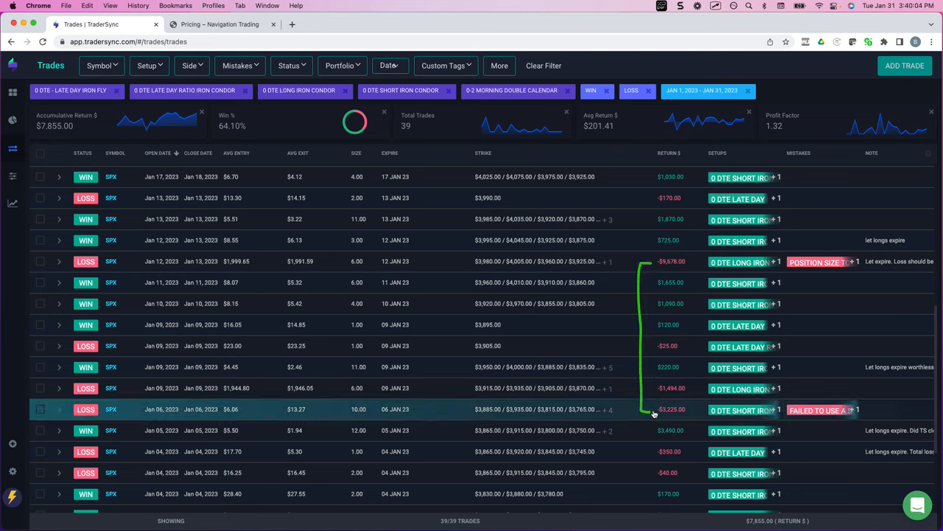
{"action": "mouse_move", "coordinate": [662, 401]}
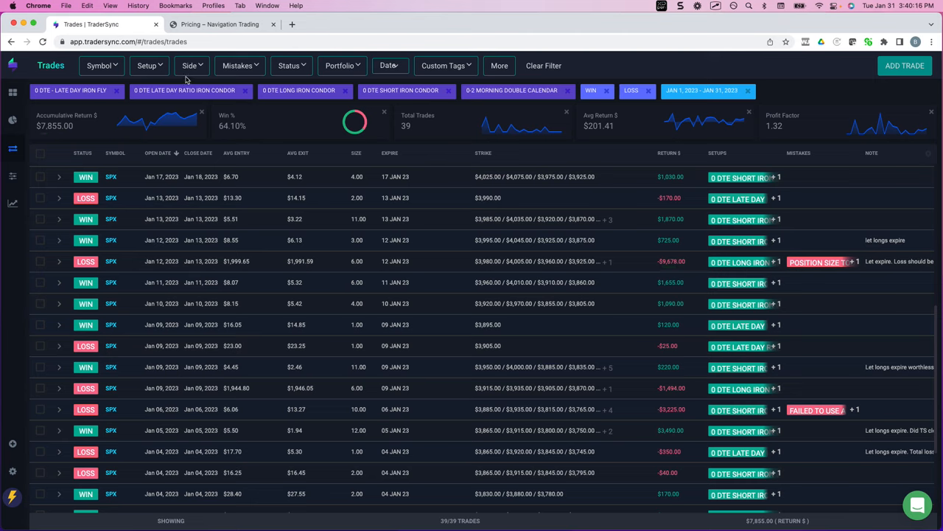
Replace the 0 DTE setups with the DC calendar setups, including BNB and 6-7 DTE Double Calendar.
{"action": "left_click", "coordinate": [147, 65]}
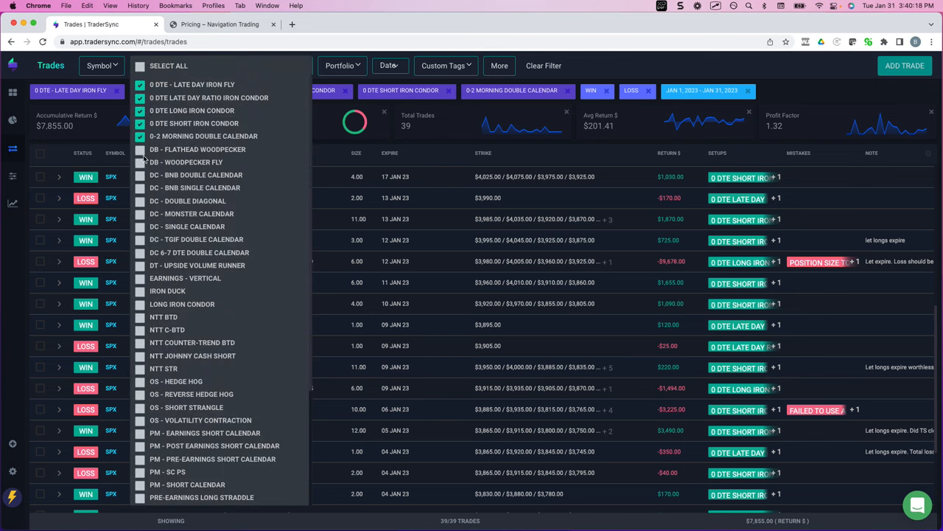
{"action": "left_click", "coordinate": [141, 111]}
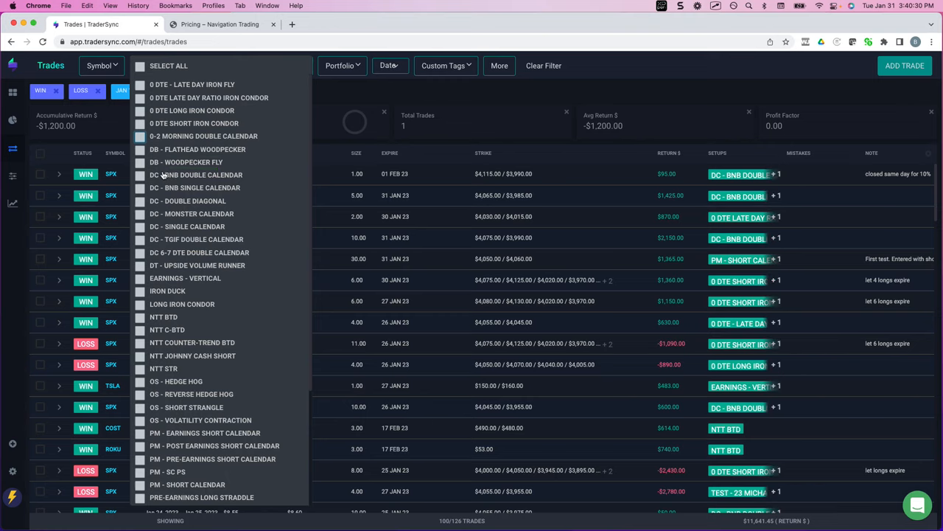
{"action": "left_click", "coordinate": [140, 174]}
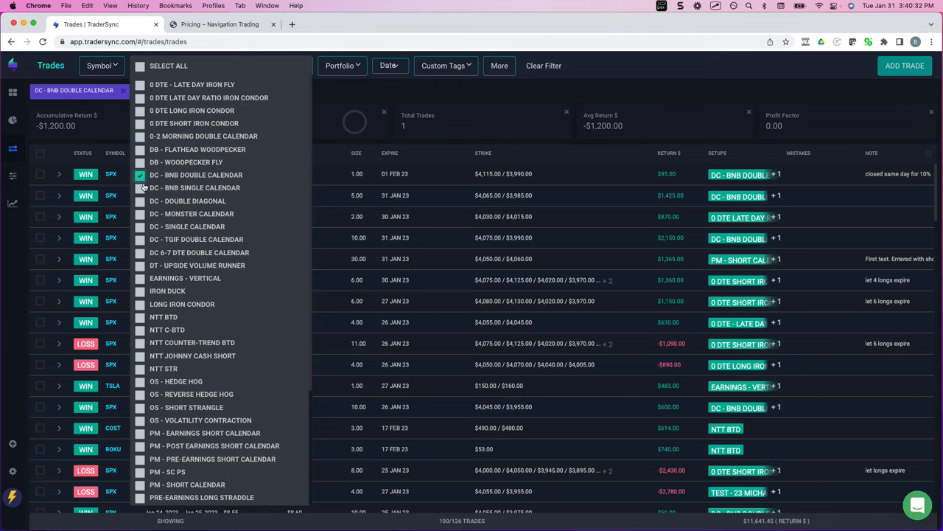
{"action": "left_click", "coordinate": [140, 214]}
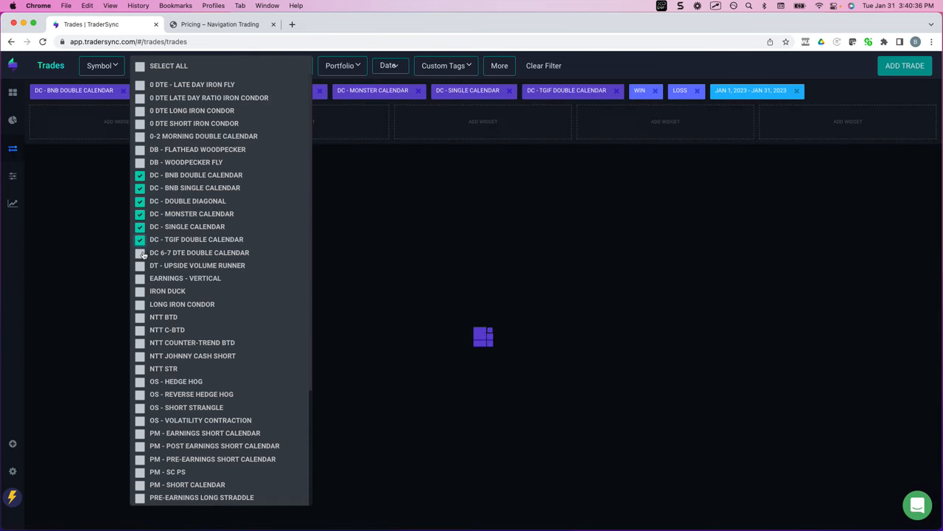
{"action": "left_click", "coordinate": [140, 252]}
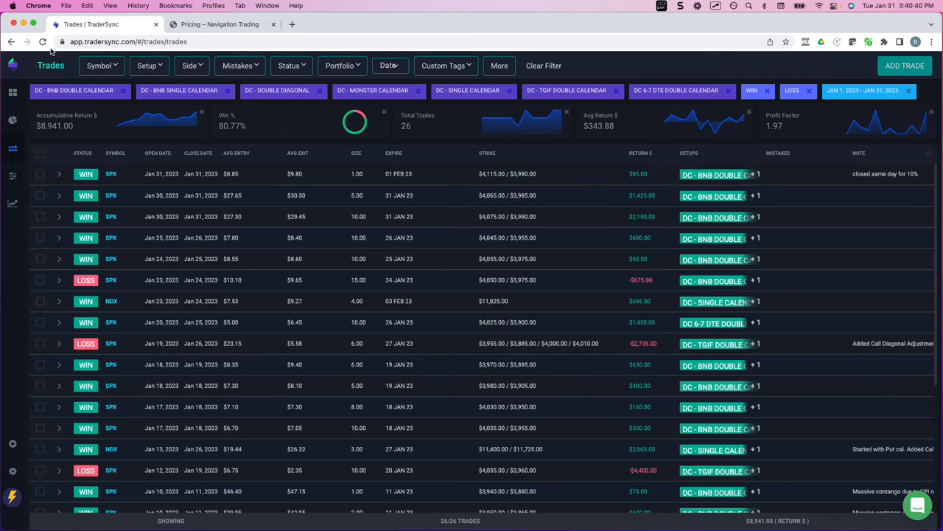
{"action": "left_click", "coordinate": [43, 41]}
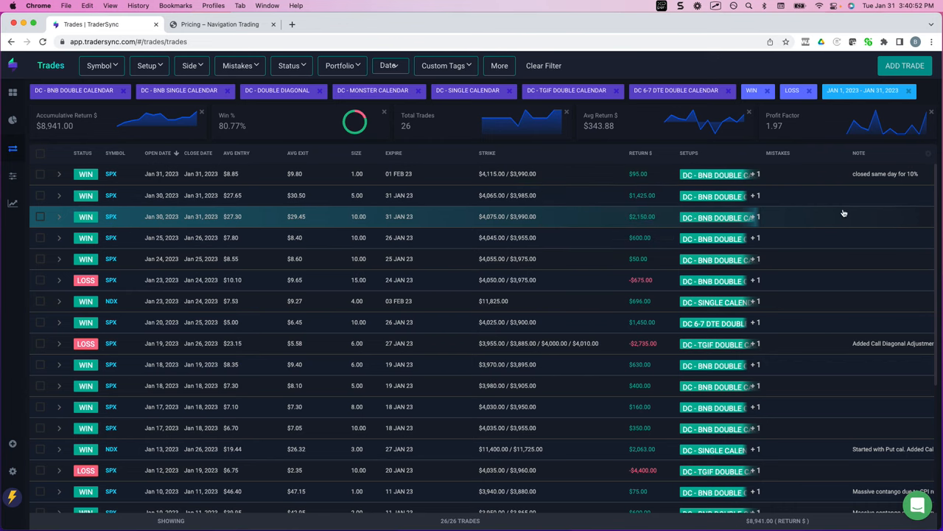
{"action": "scroll", "scroll_direction": "down", "scroll_amount": 3}
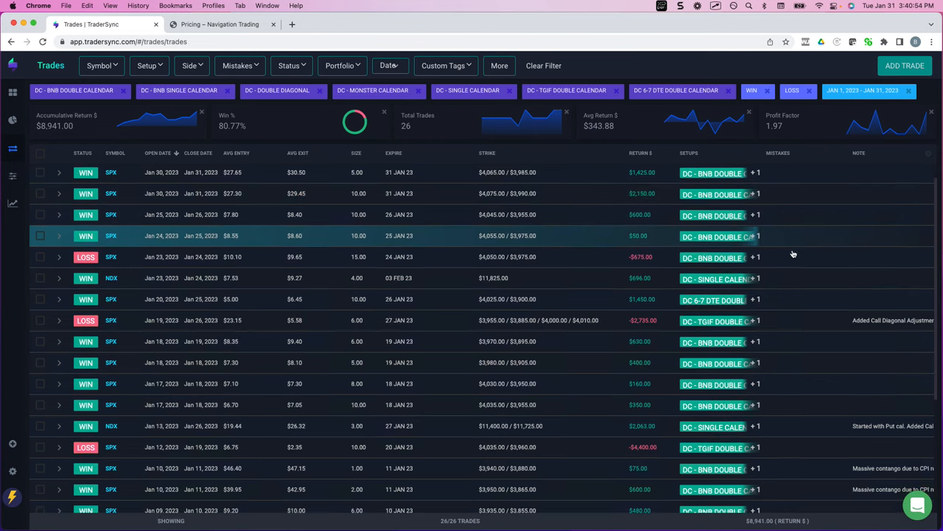
{"action": "scroll", "scroll_direction": "down", "scroll_amount": 3}
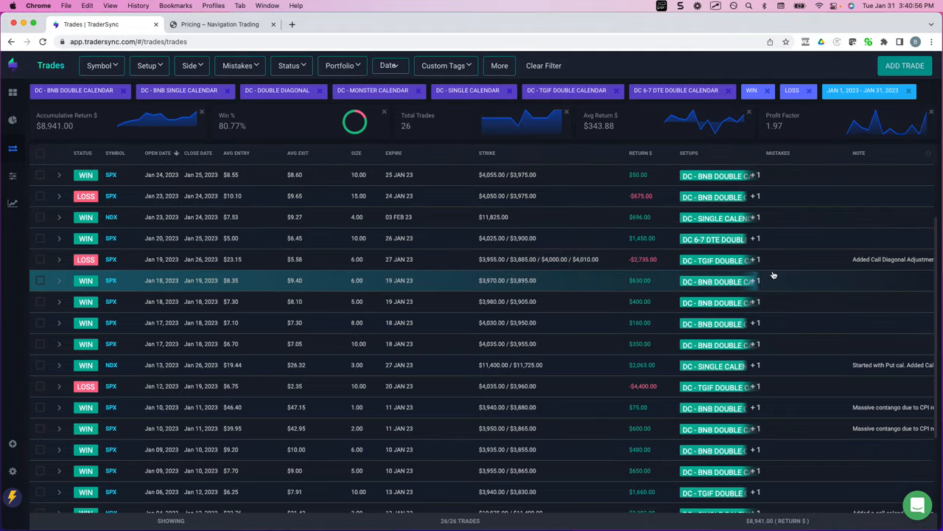
{"action": "mouse_move", "coordinate": [600, 392]}
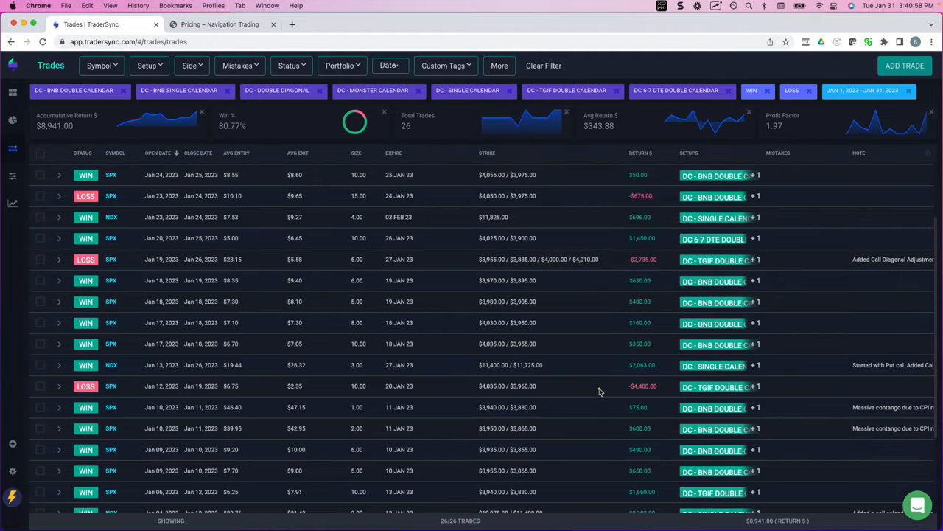
{"action": "mouse_move", "coordinate": [613, 265]}
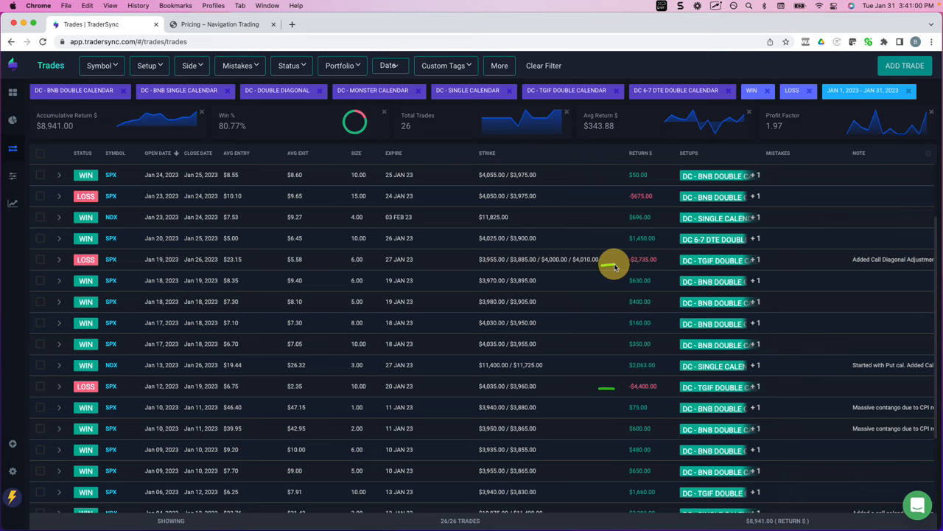
{"action": "scroll", "scroll_direction": "down", "scroll_amount": 3}
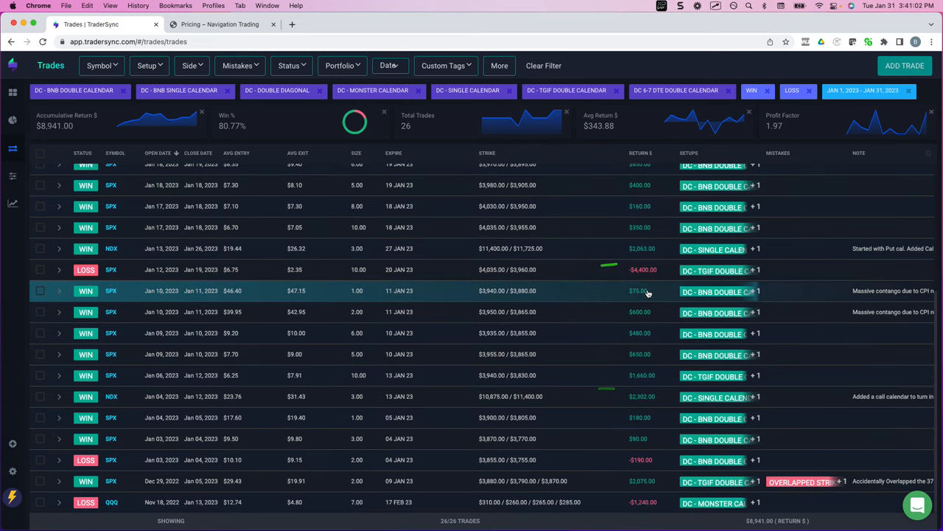
{"action": "mouse_move", "coordinate": [617, 359]}
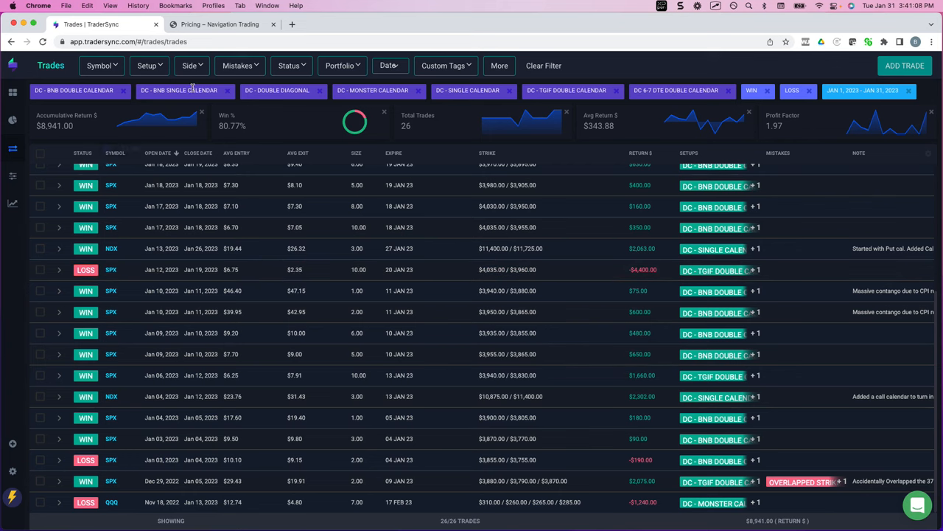
Swap the calendar setups for the Iron Duck setup and reload the totals.
{"action": "left_click", "coordinate": [146, 65]}
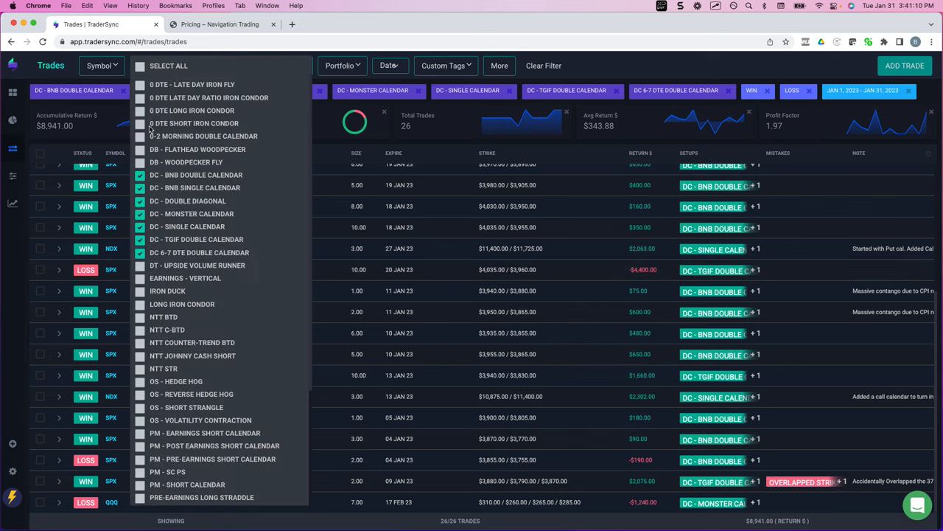
{"action": "left_click", "coordinate": [140, 187]}
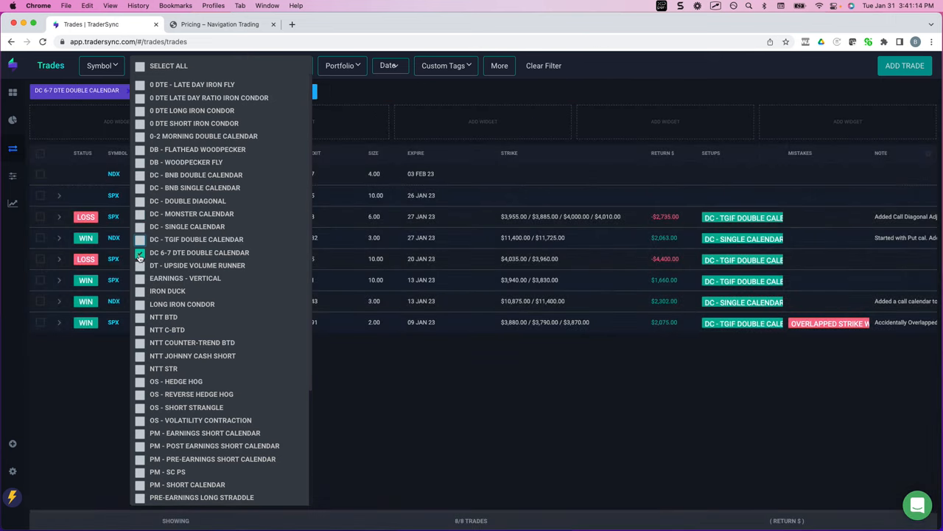
{"action": "left_click", "coordinate": [140, 292]}
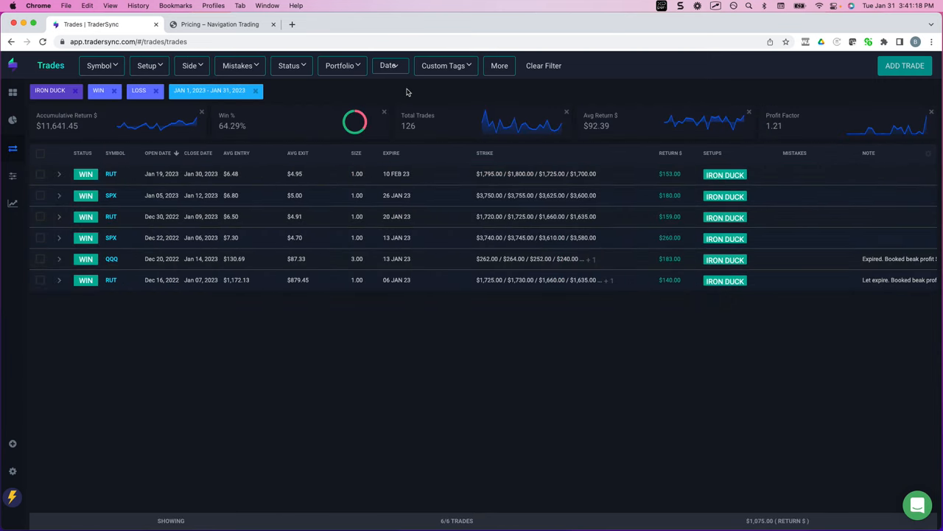
{"action": "left_click", "coordinate": [46, 42]}
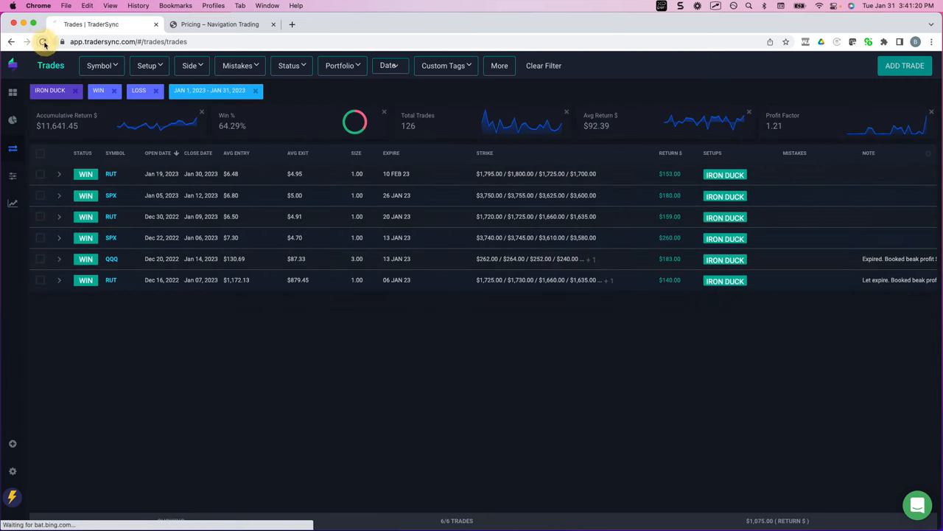
{"action": "left_click", "coordinate": [45, 41]}
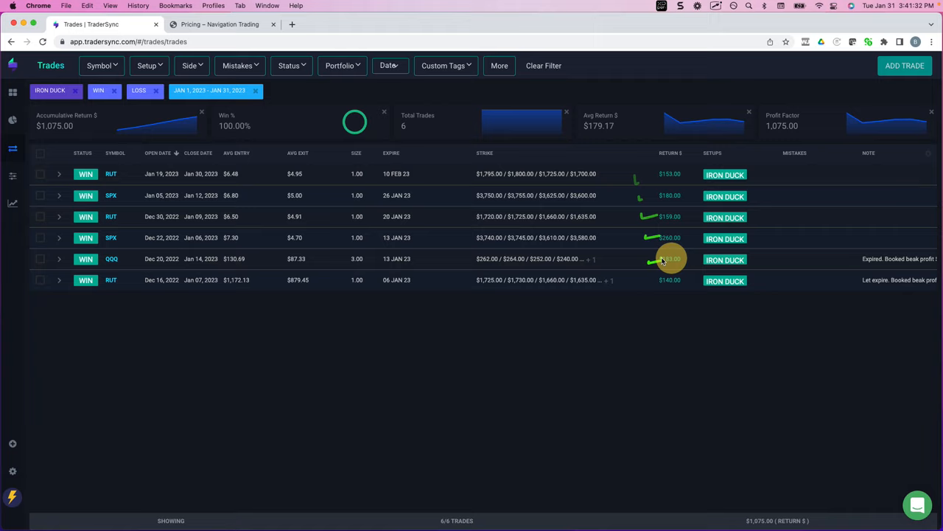
{"action": "mouse_move", "coordinate": [678, 317]}
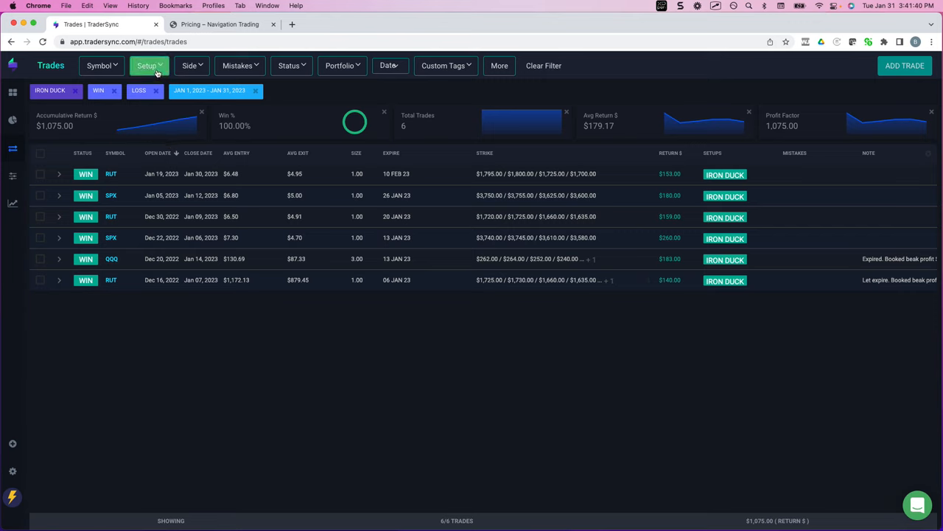
Replace Iron Duck with the NTT BTD, C-BTD and COUNTER-TREND BTD setups, showing 11 trades.
{"action": "left_click", "coordinate": [149, 65]}
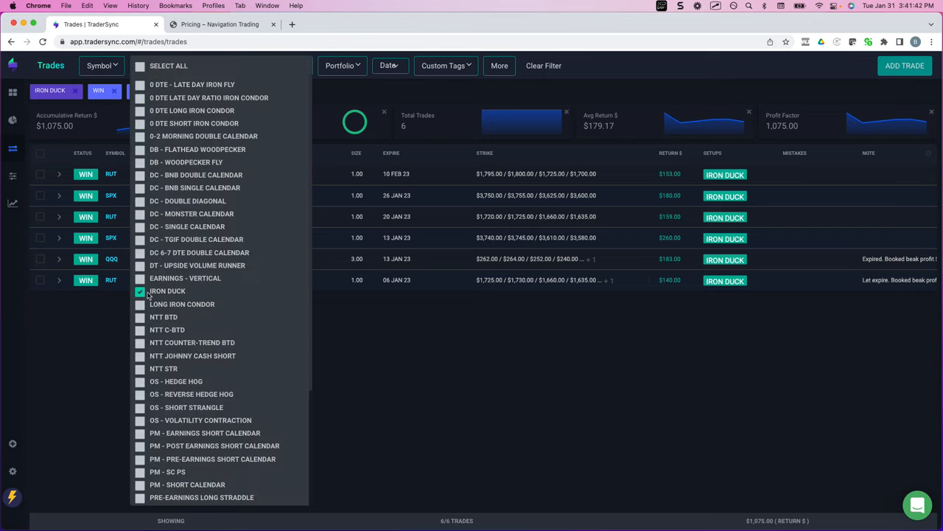
{"action": "left_click", "coordinate": [140, 317]}
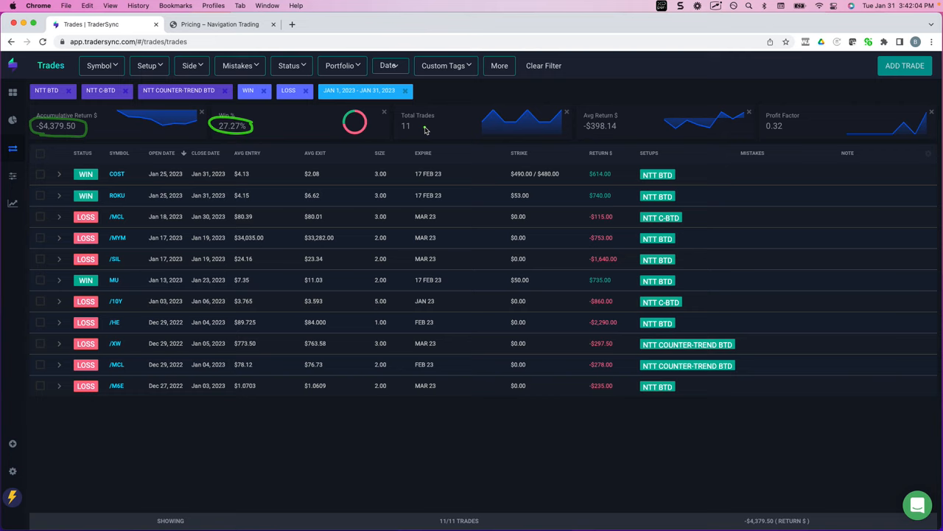
{"action": "mouse_move", "coordinate": [350, 215]}
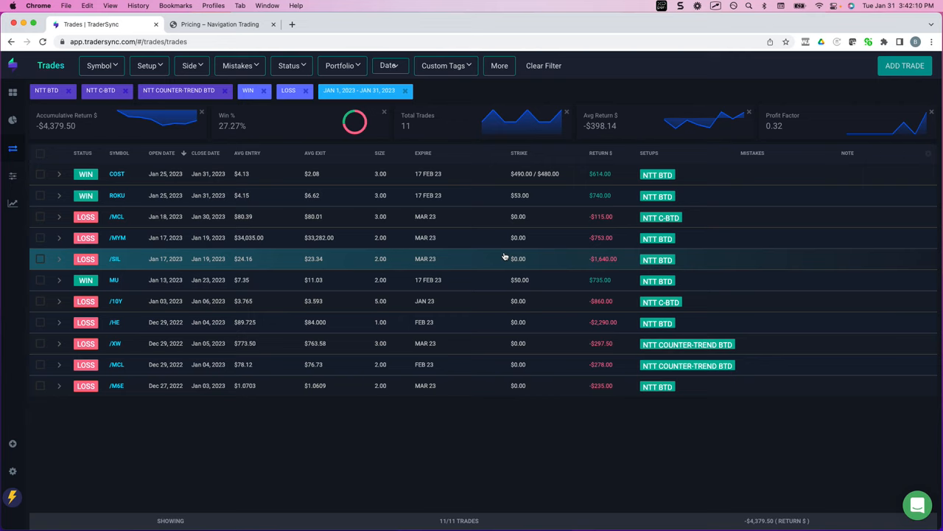
{"action": "mouse_move", "coordinate": [342, 84]}
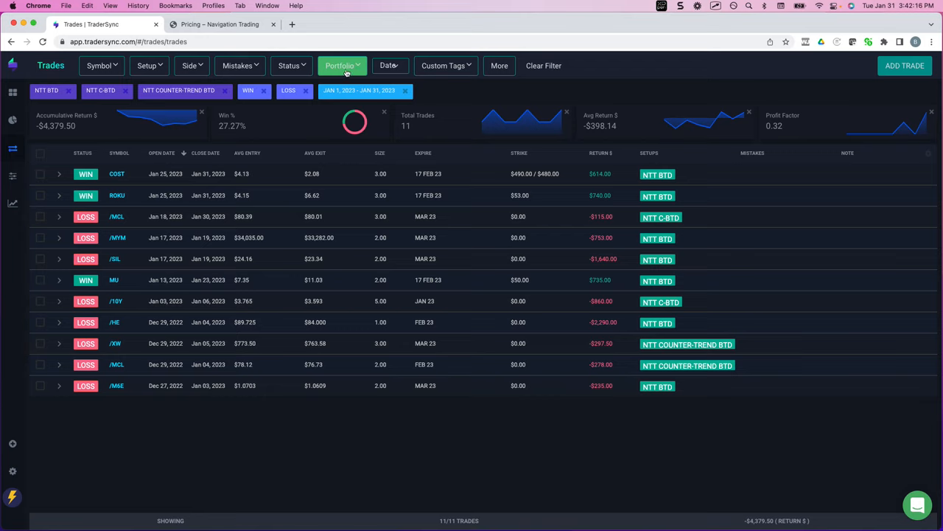
{"action": "left_click", "coordinate": [290, 65]}
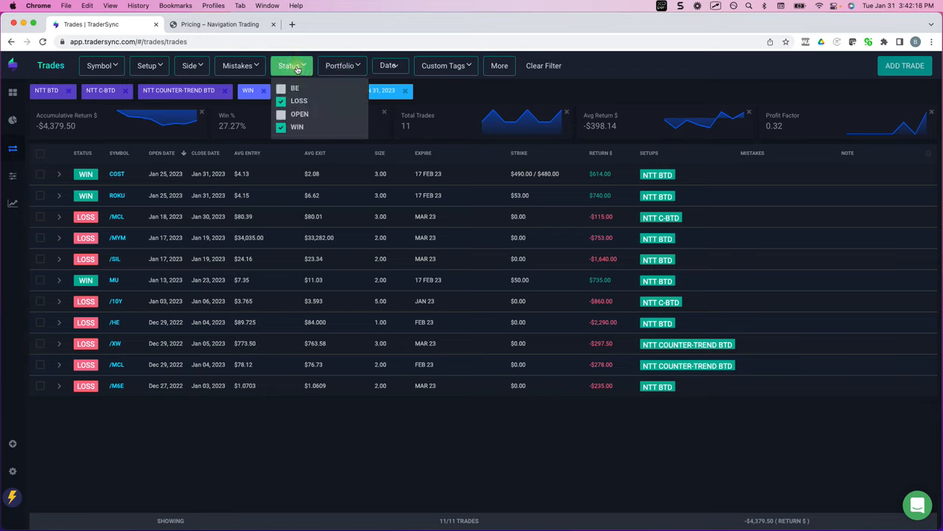
Include OPEN status alongside WIN and LOSS, raising the list to 21 trades.
{"action": "left_click", "coordinate": [280, 115]}
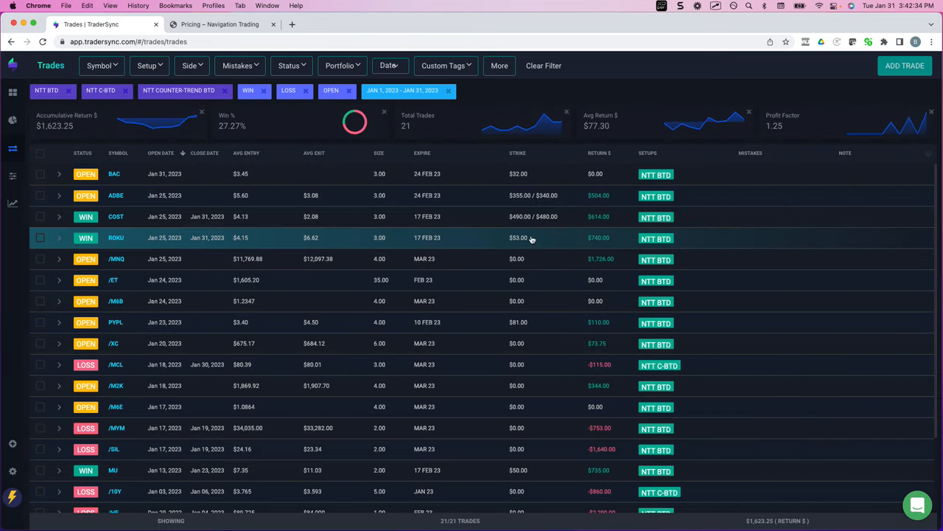
{"action": "mouse_move", "coordinate": [199, 179]}
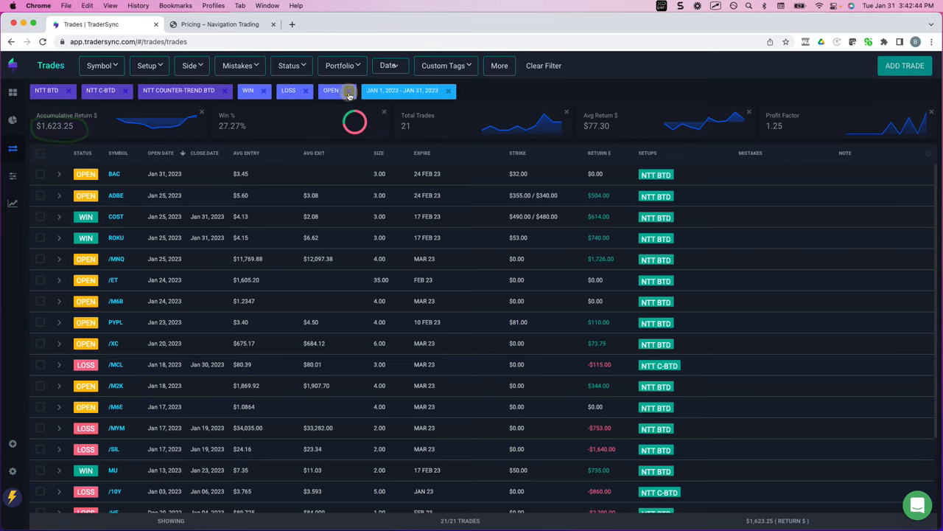
{"action": "left_click", "coordinate": [347, 91]}
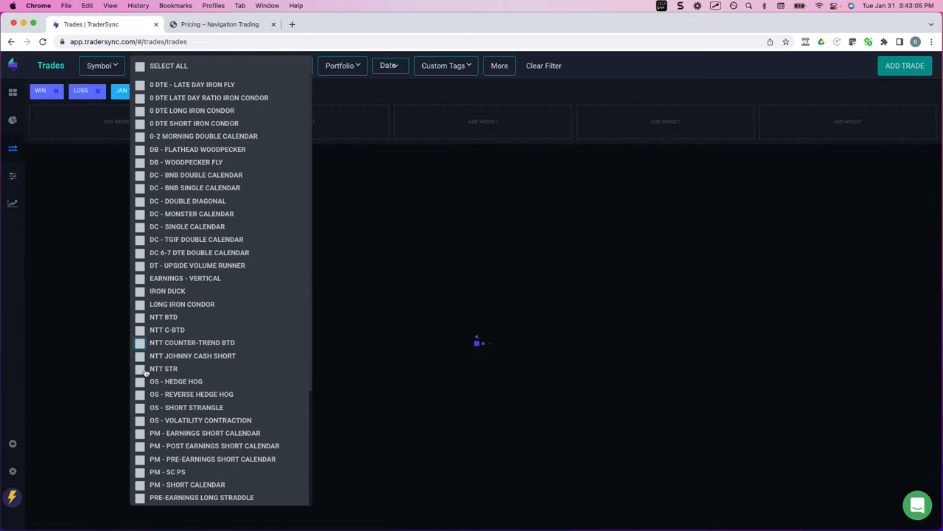
Filter to the OS Hedge Hog, Reverse Hedge Hog, Short Strangle and Volatility Contraction setups, 12 trades.
{"action": "left_click", "coordinate": [140, 407]}
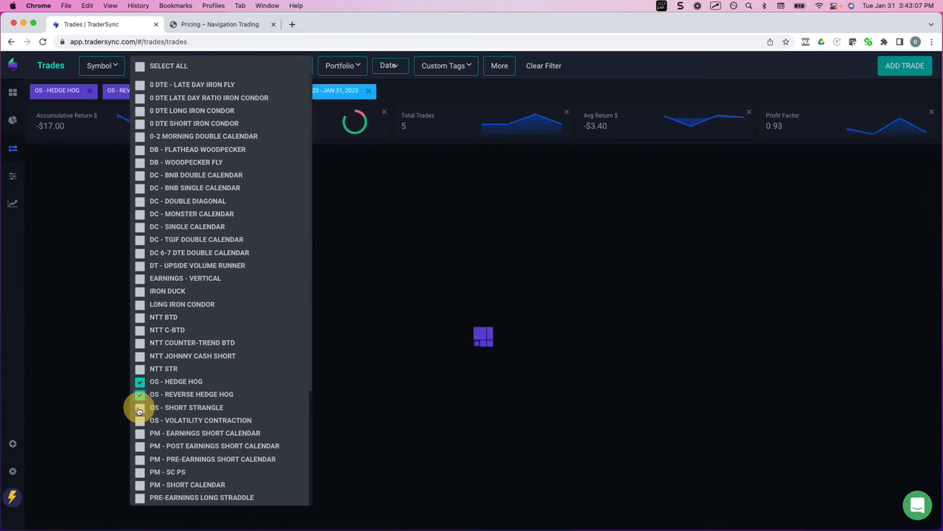
{"action": "left_click", "coordinate": [140, 420]}
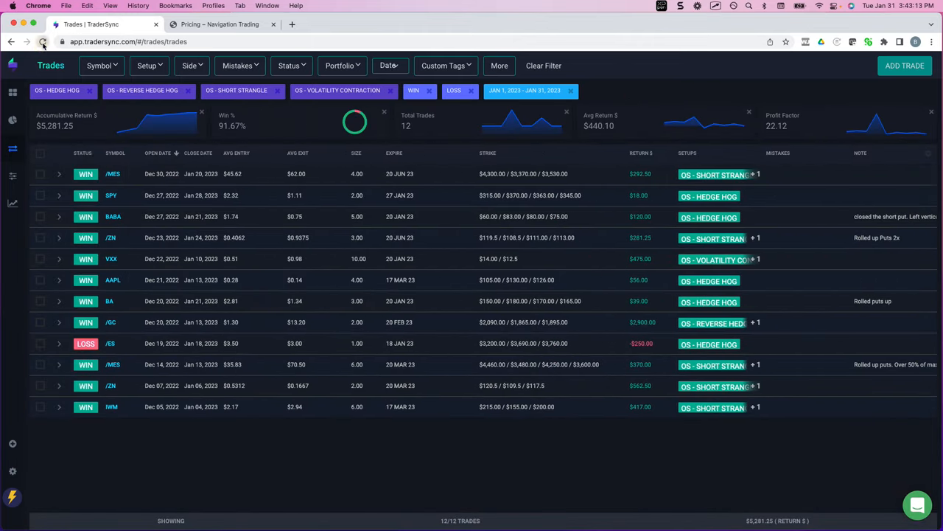
{"action": "left_click", "coordinate": [46, 41]}
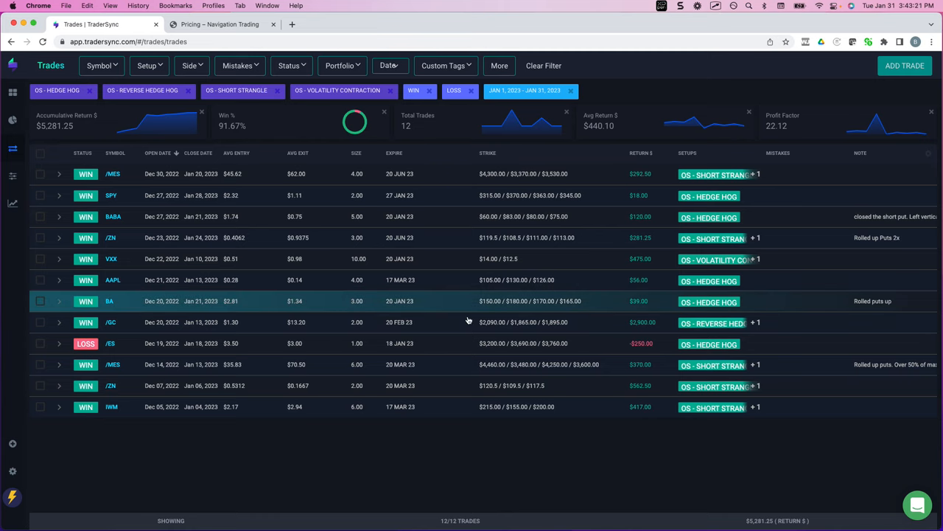
{"action": "mouse_move", "coordinate": [651, 354]}
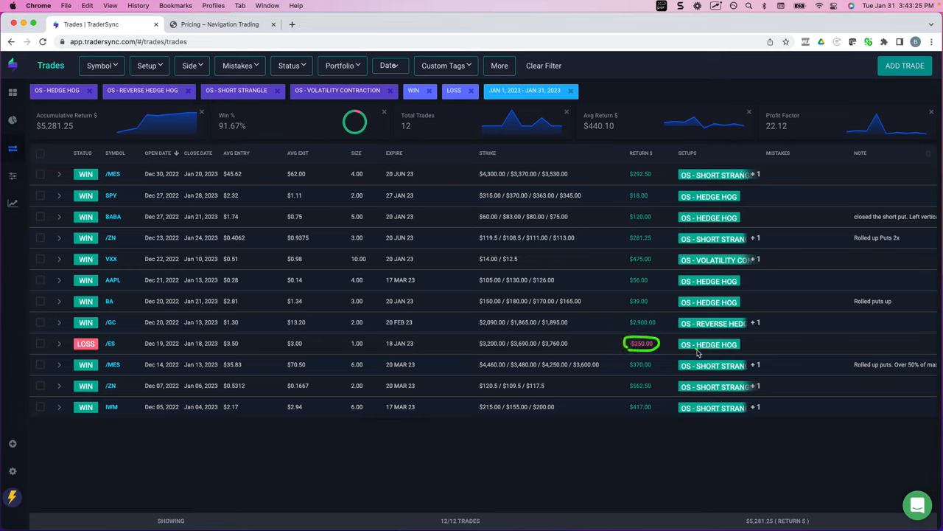
{"action": "mouse_move", "coordinate": [587, 340]}
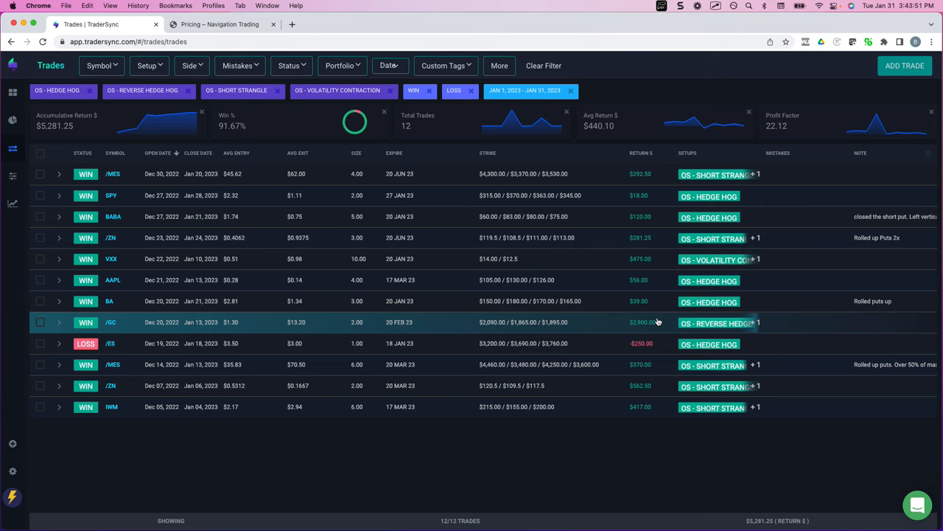
{"action": "mouse_move", "coordinate": [622, 240]}
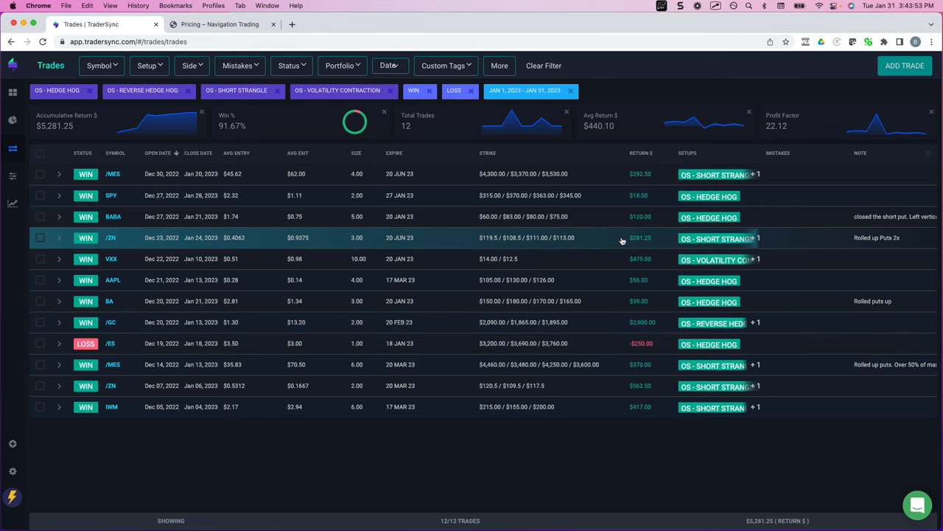
{"action": "left_click", "coordinate": [228, 23]}
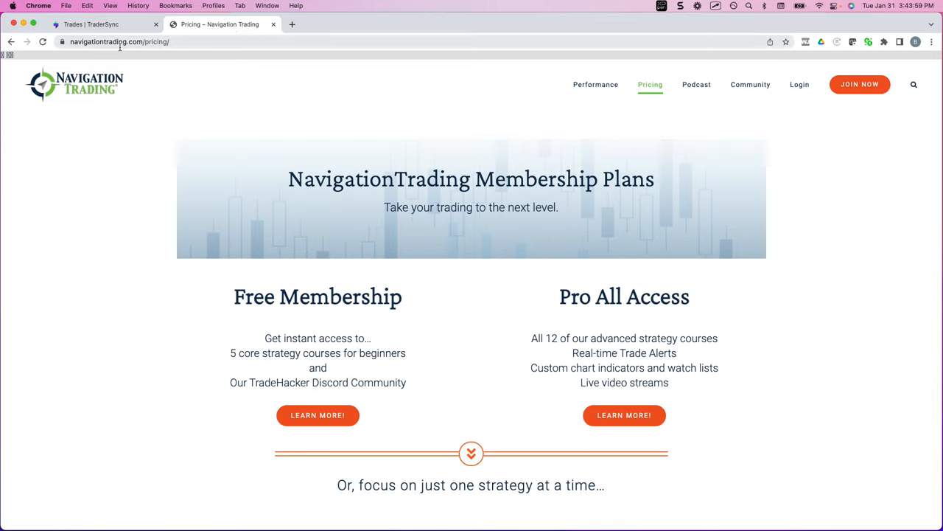
{"action": "mouse_move", "coordinate": [672, 86]}
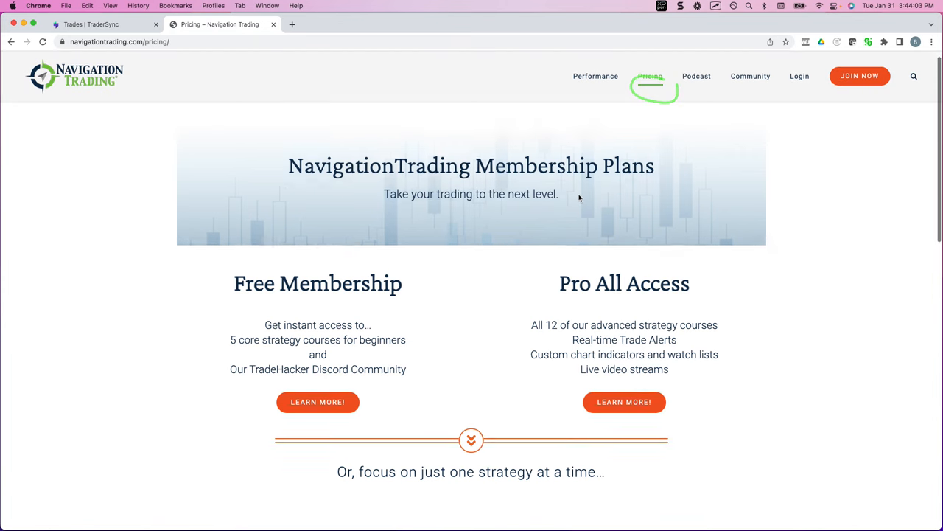
{"action": "scroll", "scroll_direction": "down", "scroll_amount": 3}
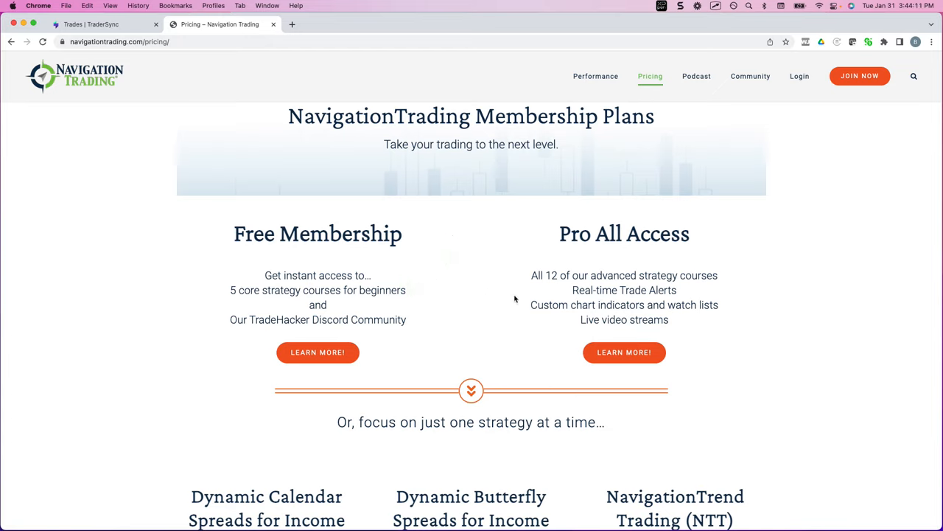
{"action": "mouse_move", "coordinate": [610, 289]}
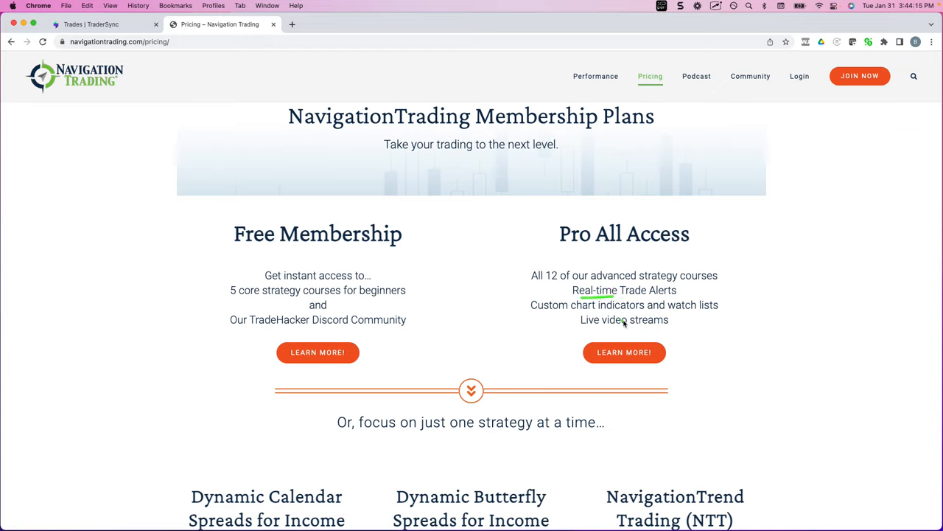
{"action": "mouse_move", "coordinate": [693, 250]}
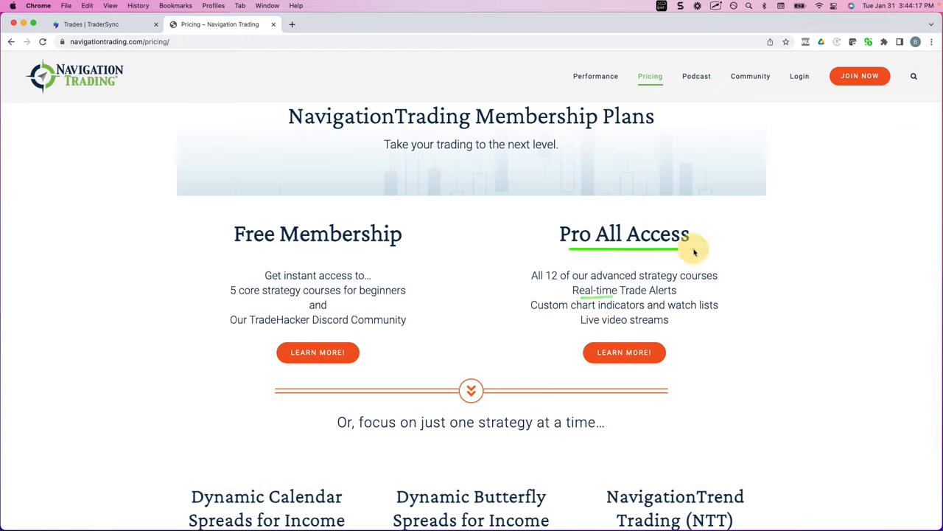
{"action": "scroll", "scroll_direction": "down", "scroll_amount": 3}
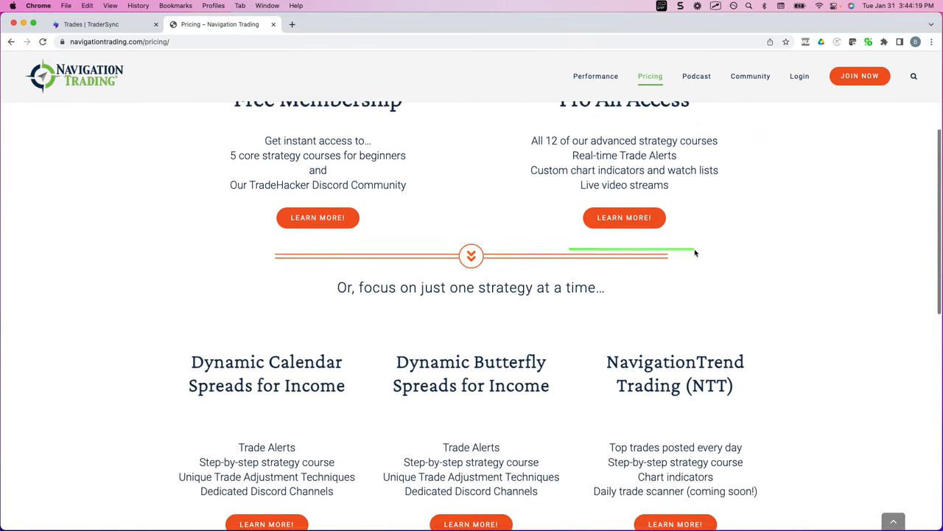
{"action": "scroll", "scroll_direction": "down", "scroll_amount": 3}
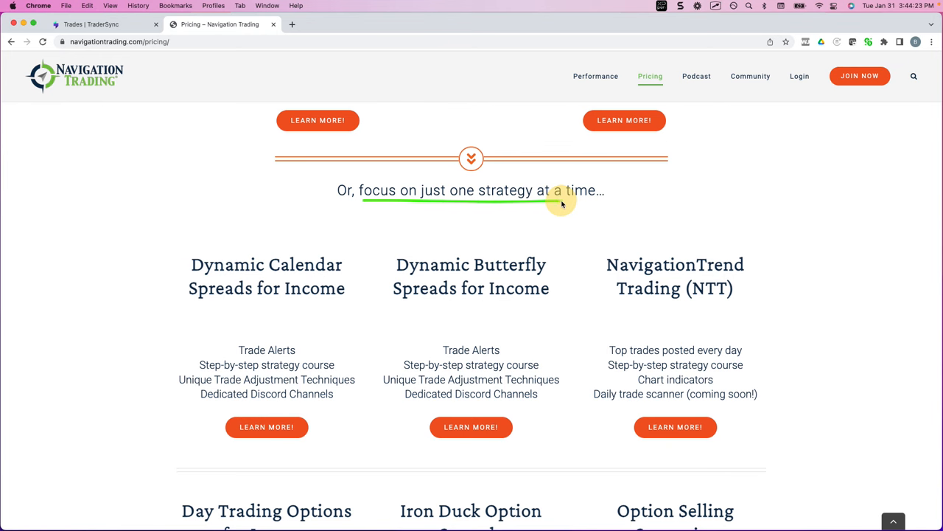
{"action": "scroll", "scroll_direction": "down", "scroll_amount": 3}
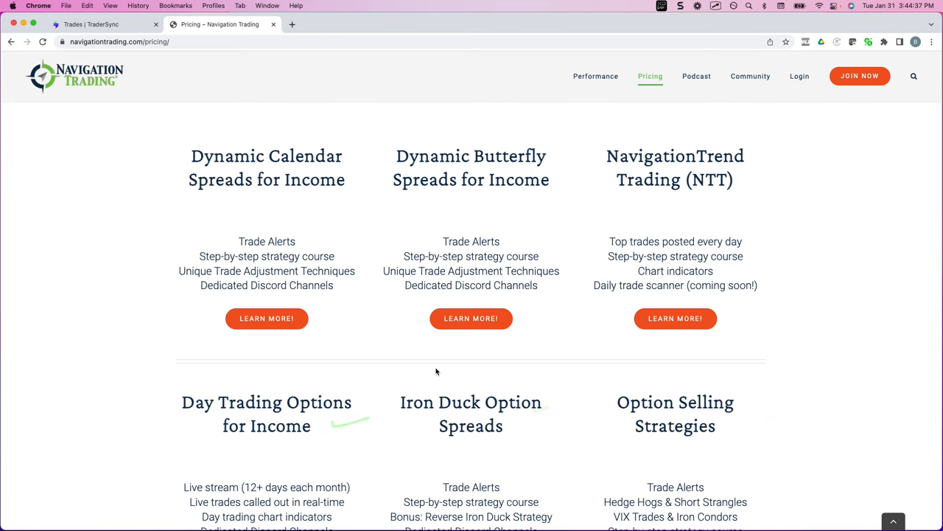
{"action": "scroll", "scroll_direction": "up", "scroll_amount": 3}
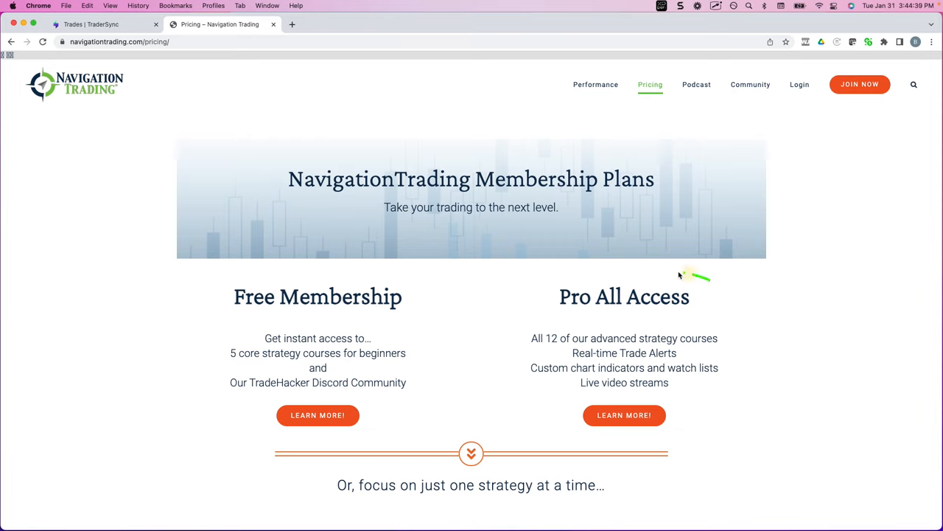
{"action": "left_click_drag", "start_coordinate": [693, 277], "coordinate": [664, 305]}
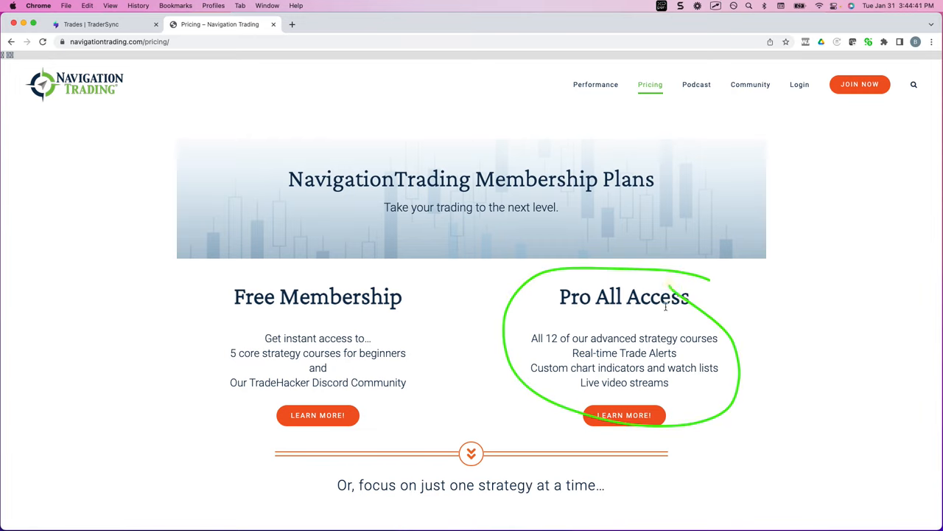